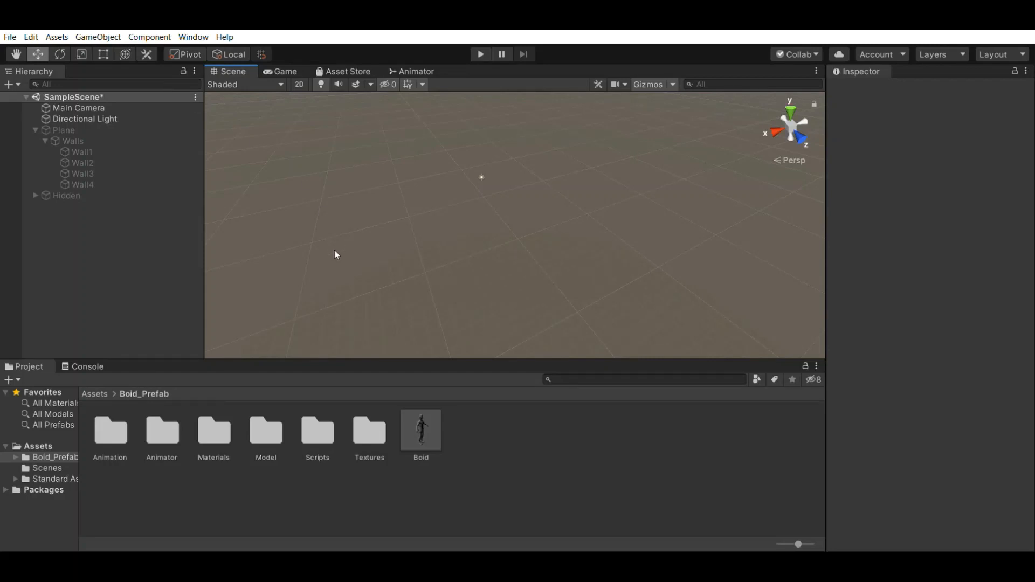
mouse_move(369, 230)
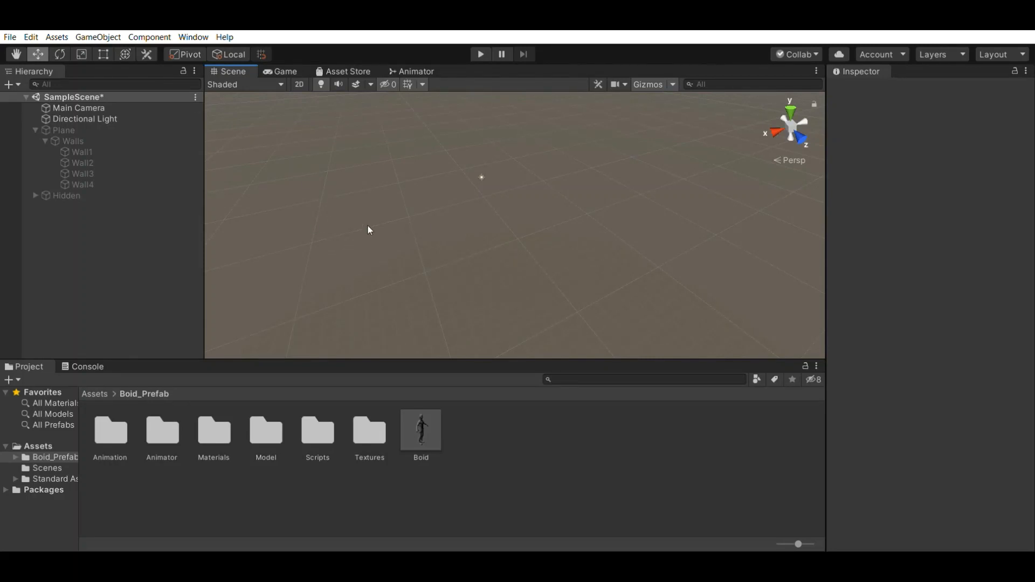
Reveal the walled green Plane, inspect Wall4 and the Walls group, and place a Boid prefab on it.
click(63, 131)
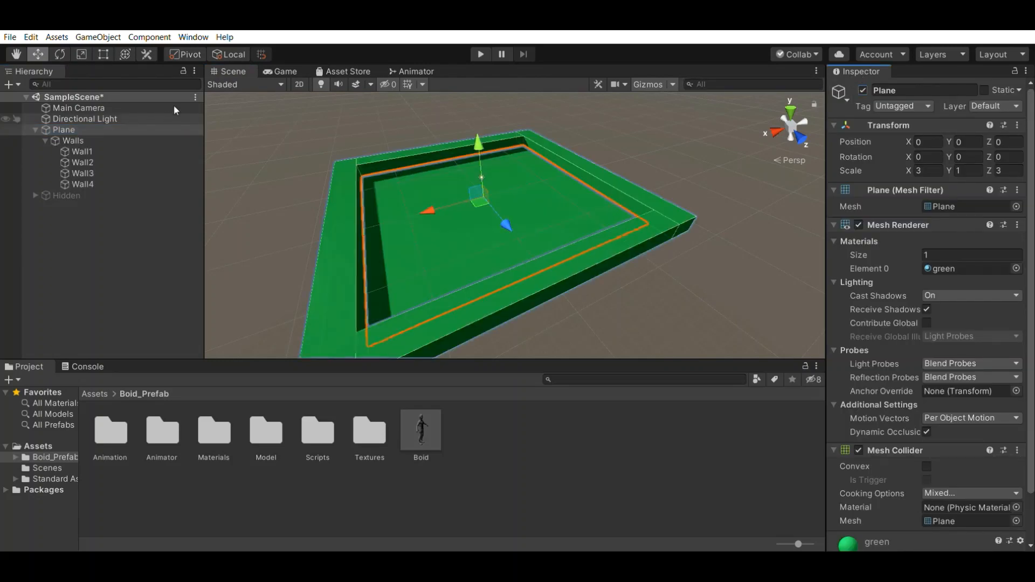
click(83, 184)
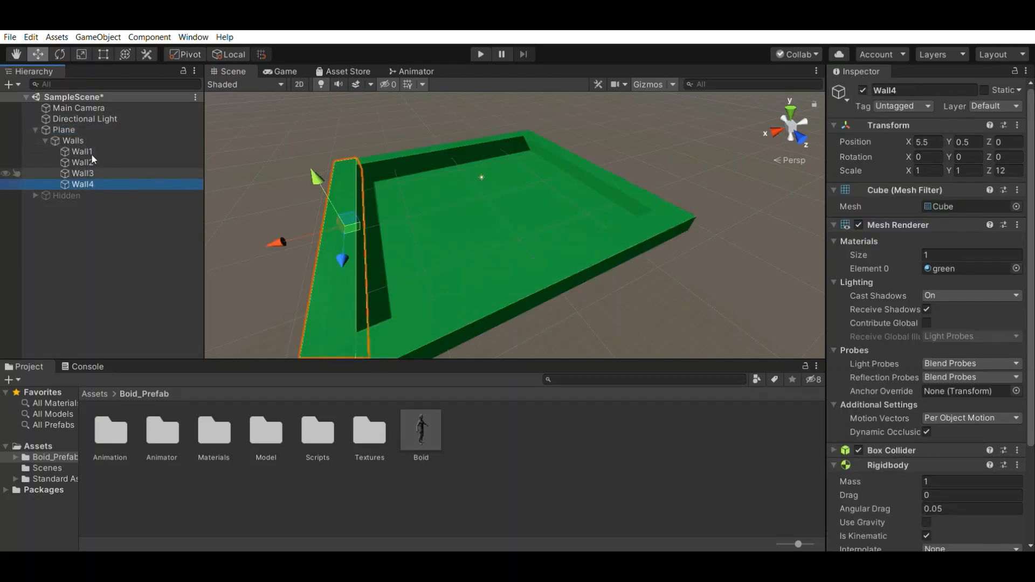
click(72, 140)
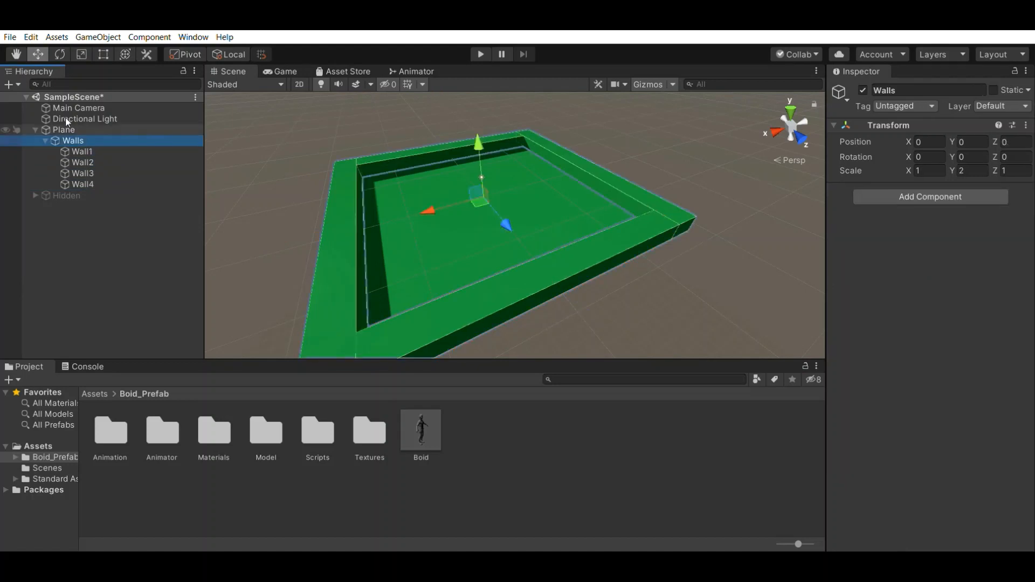
click(63, 129)
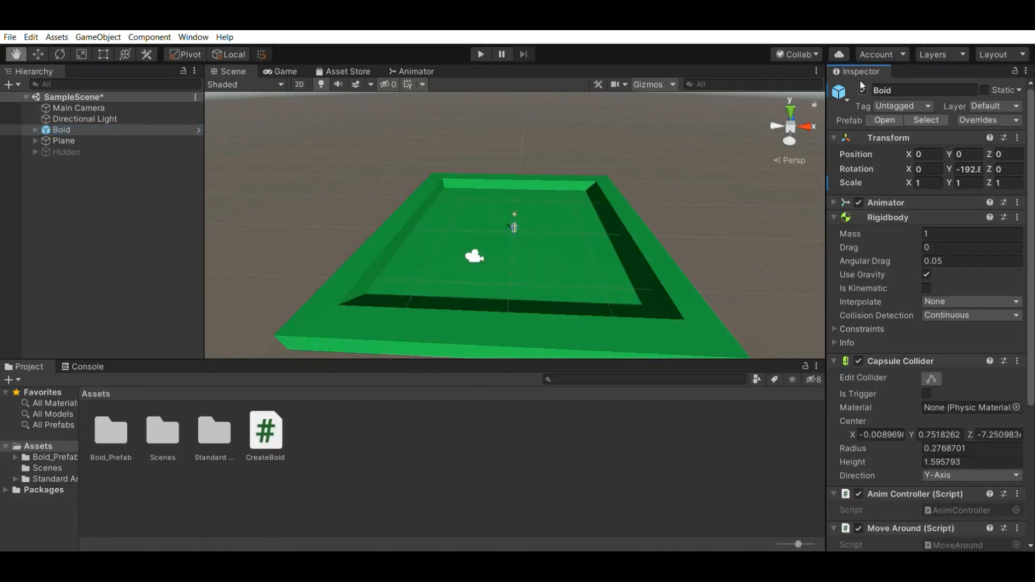
Browse the Boid_Prefab/Scripts folder and run the scene so the single Boid walks the arena.
click(480, 53)
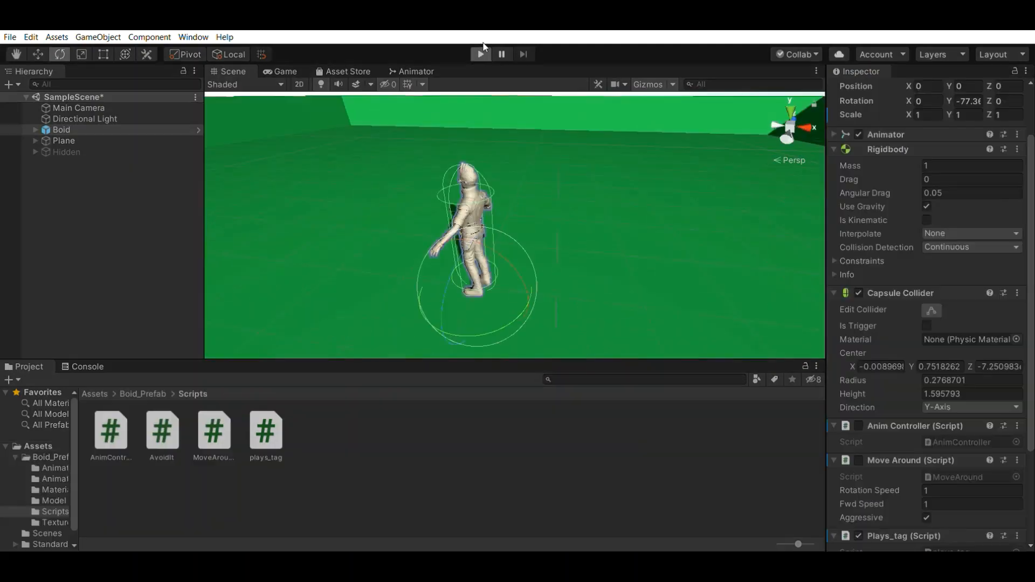
click(480, 54)
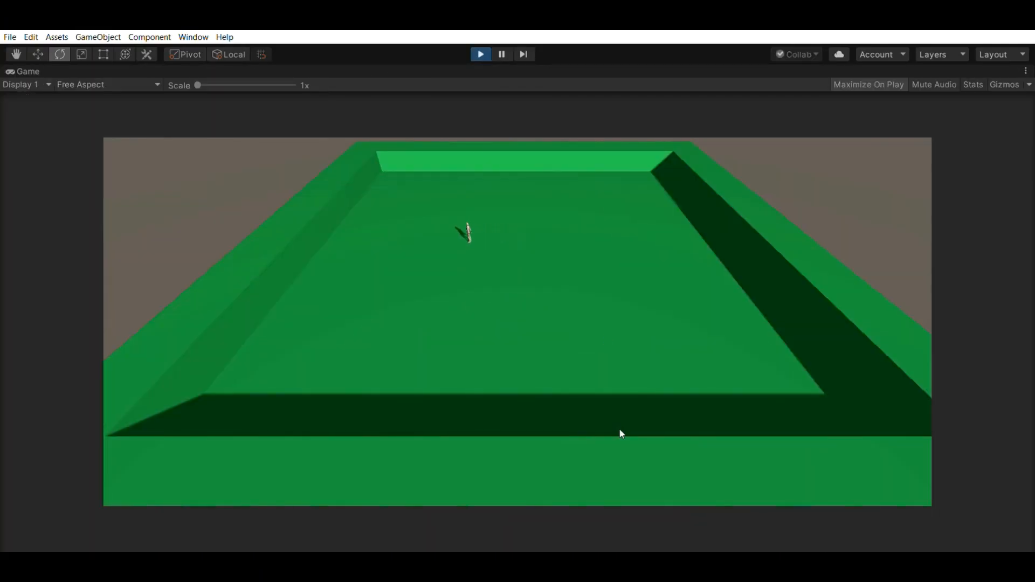
mouse_move(443, 248)
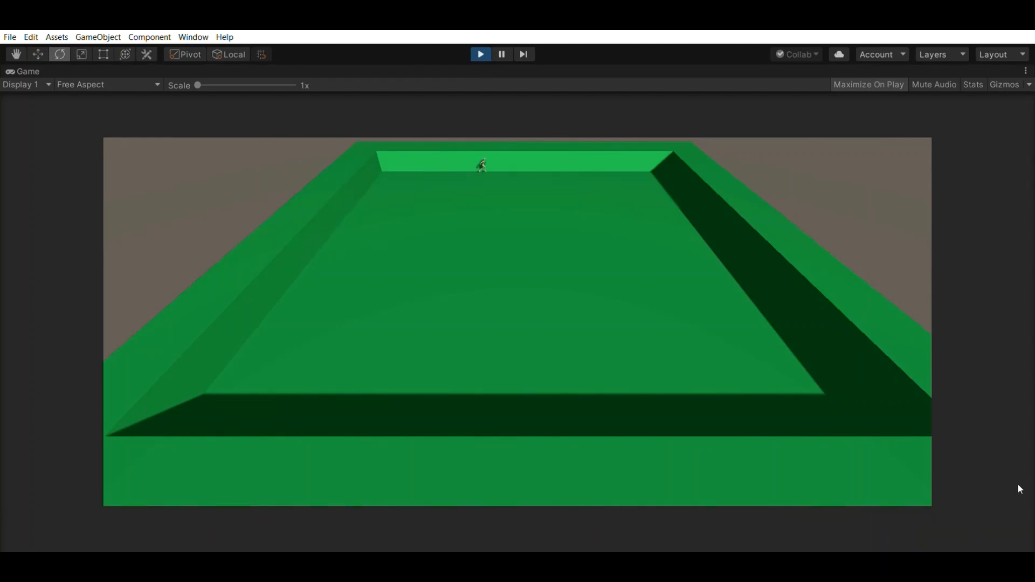
Review the BoidGenerator's CreateBoid script, then bring up plays_tag.cs in Visual Studio.
click(480, 54)
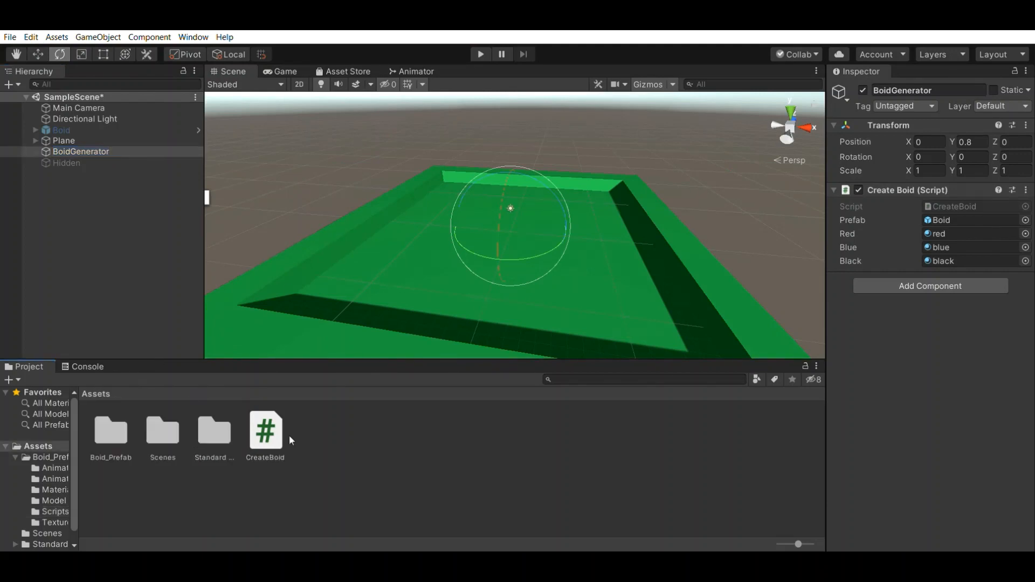
click(266, 429)
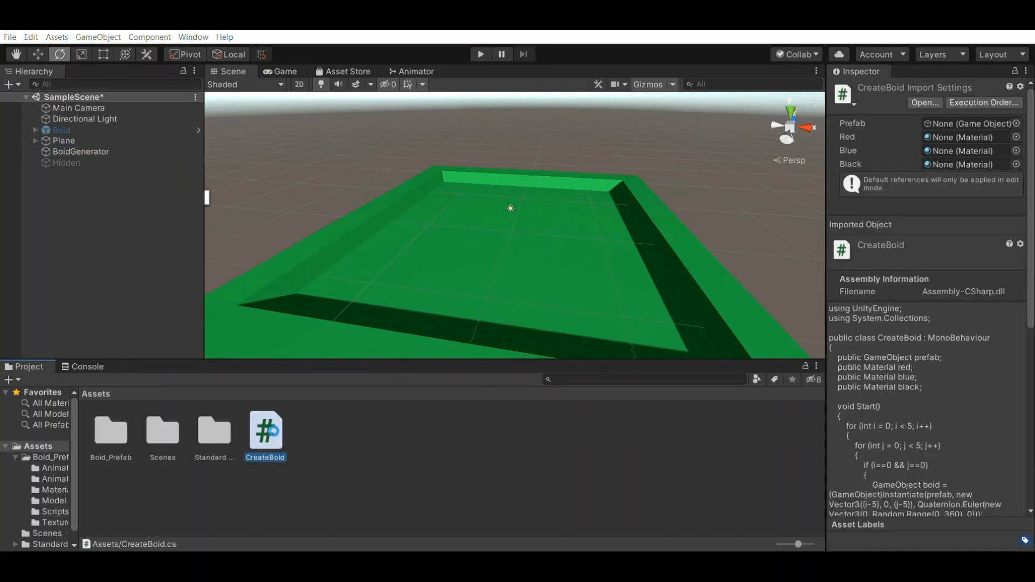
double_click(266, 429)
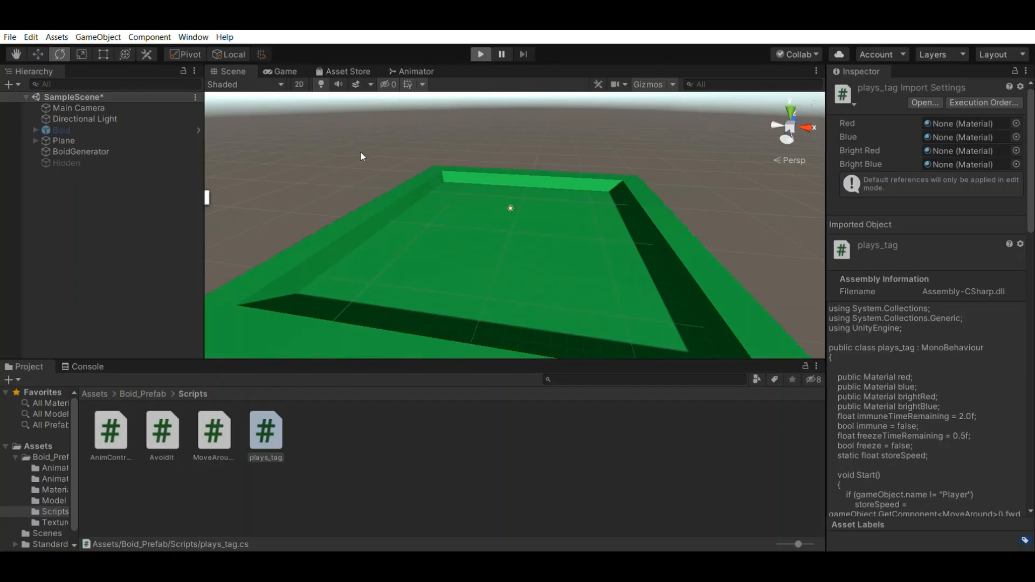
click(480, 54)
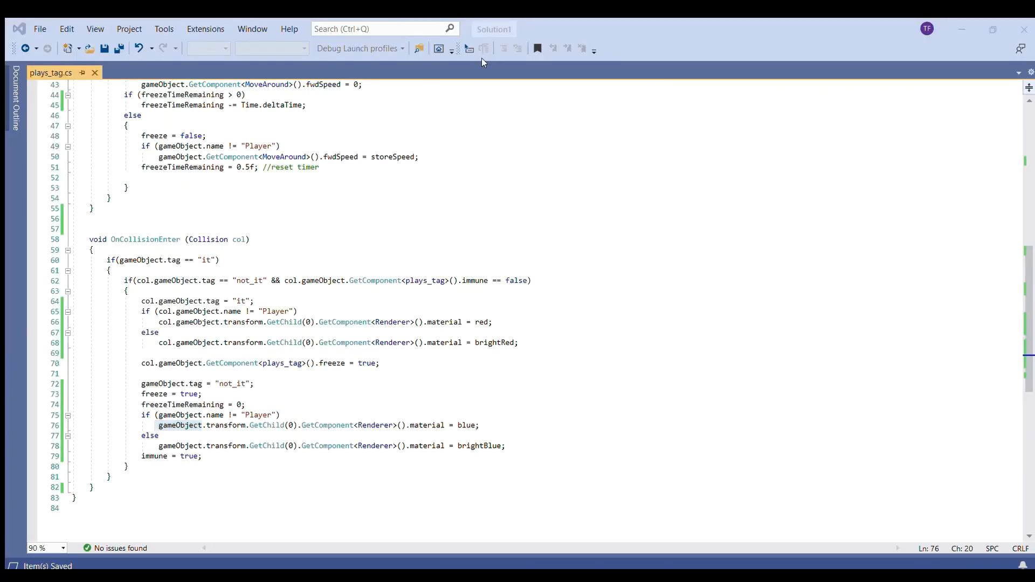
mouse_move(534, 65)
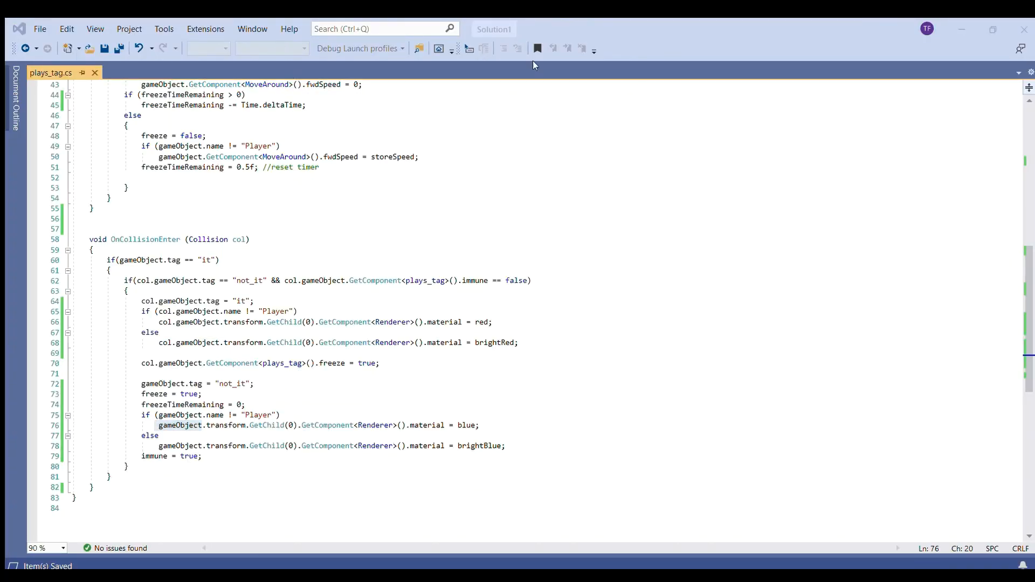
mouse_move(485, 63)
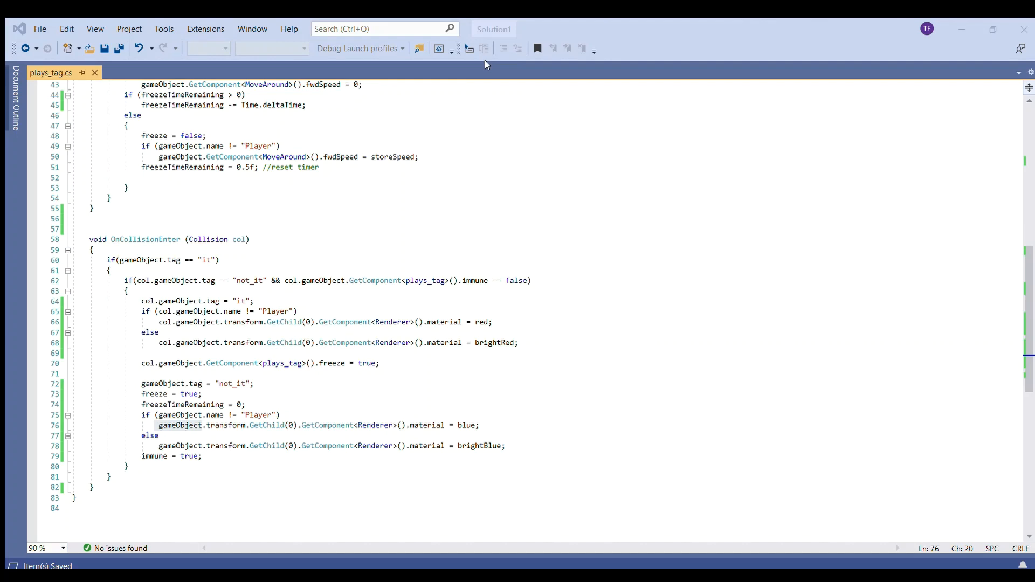
Show the plays_tag OnCollisionEnter code that passes the it tag and recolours boids.
click(480, 54)
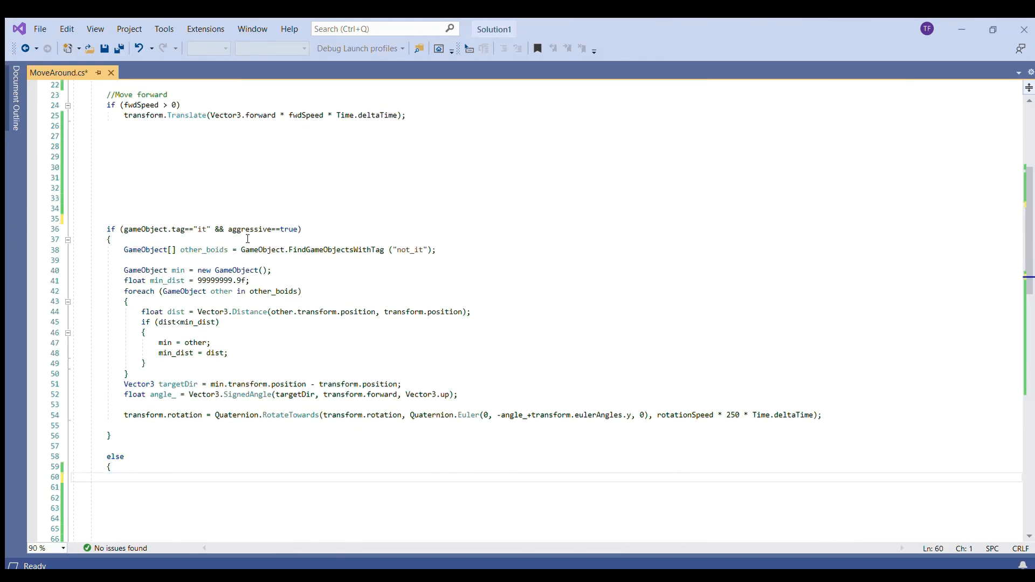
Mark the end of MoveAround's aggressive chase-nearest-not_it block and read through it.
click(151, 436)
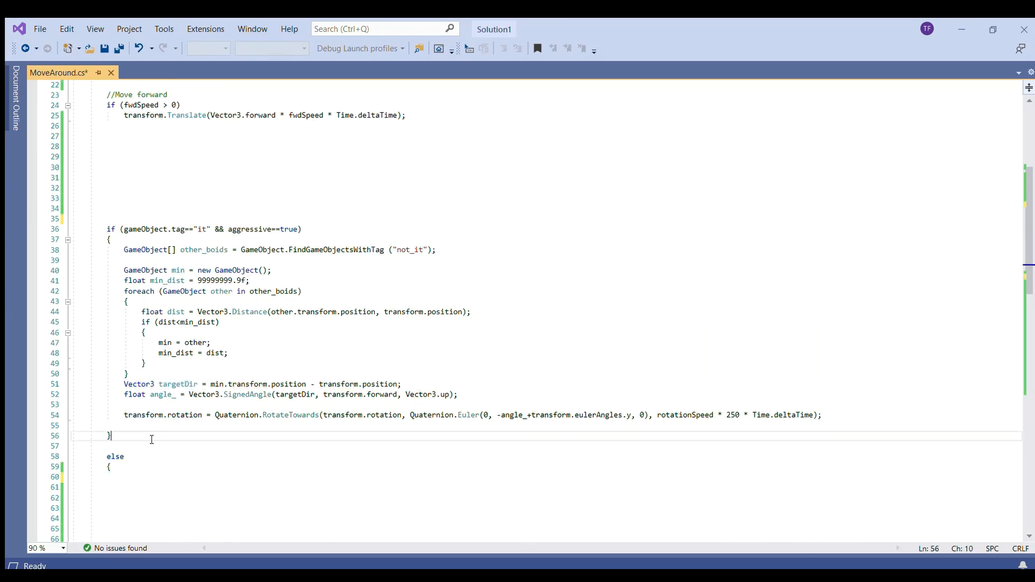
scroll(down, 3)
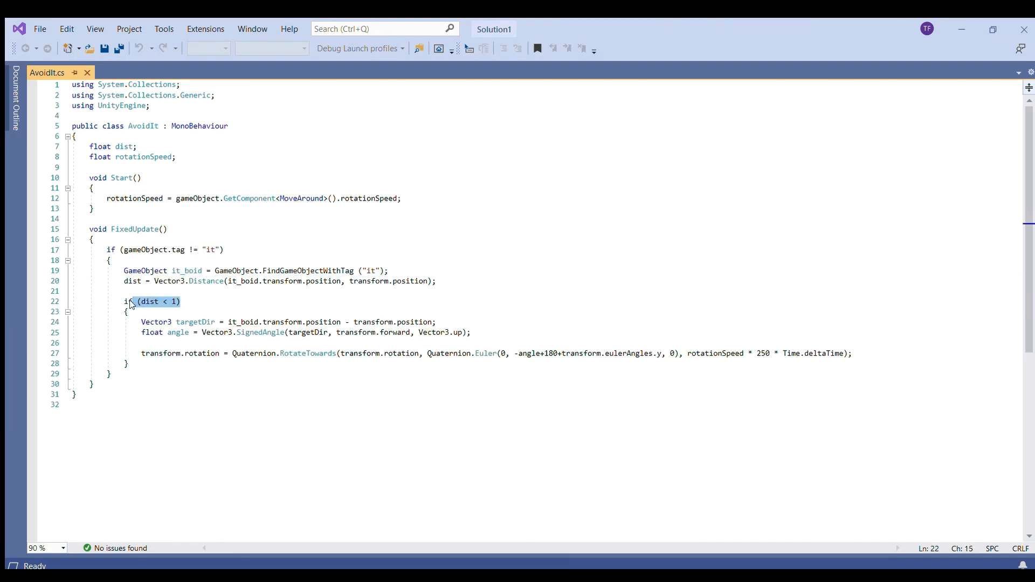
Highlight AvoidIt's (dist < 1) condition that turns boids away from the it boid.
double_click(178, 332)
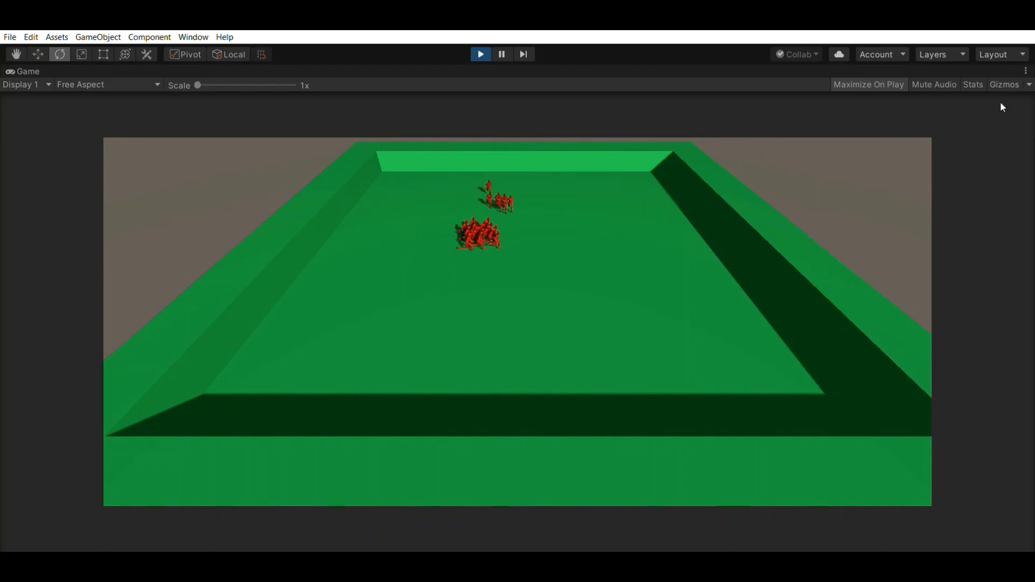
Restore the editor panels and inspect the Player's Third Person controller components.
click(480, 53)
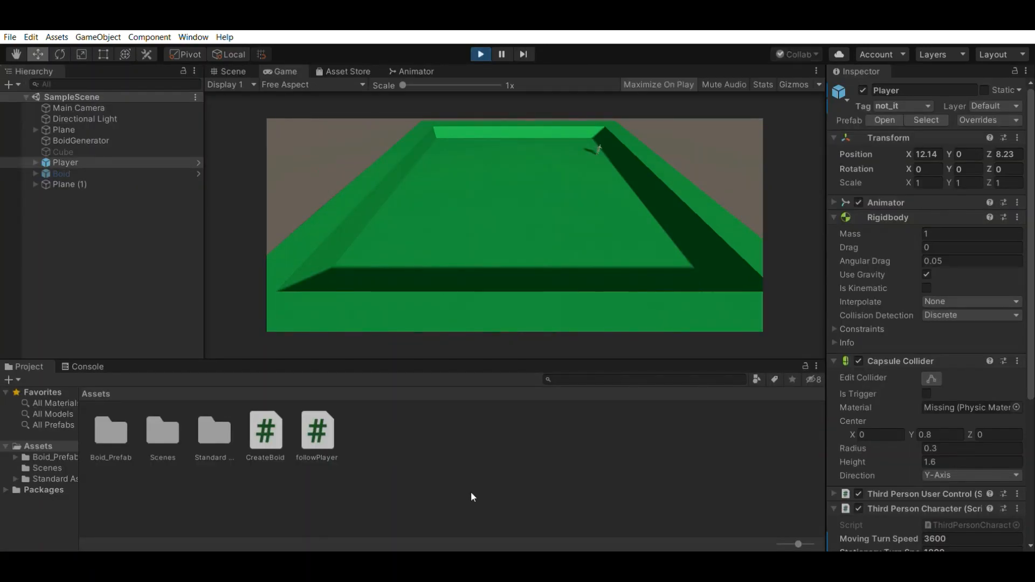
click(479, 54)
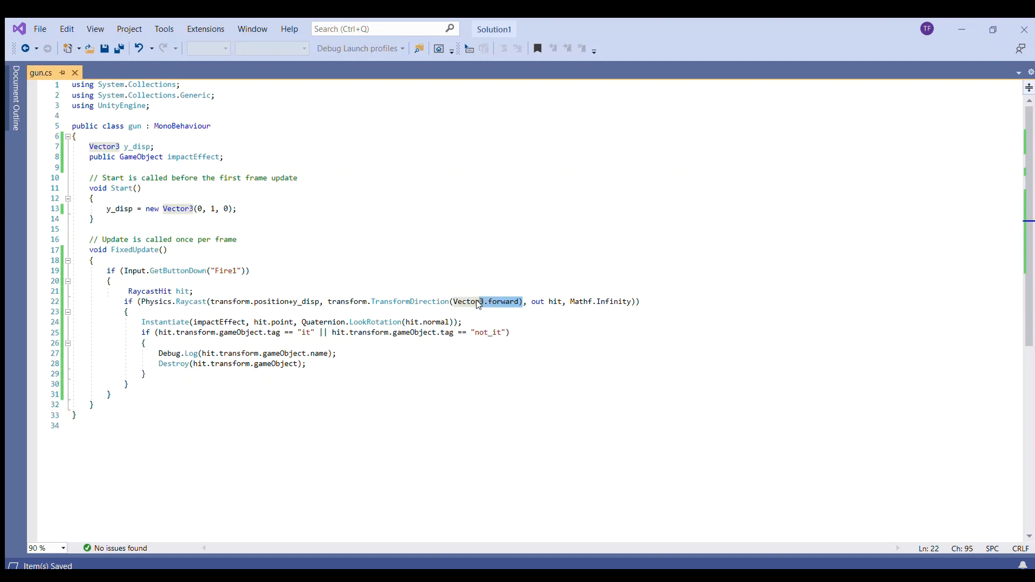
mouse_move(392, 327)
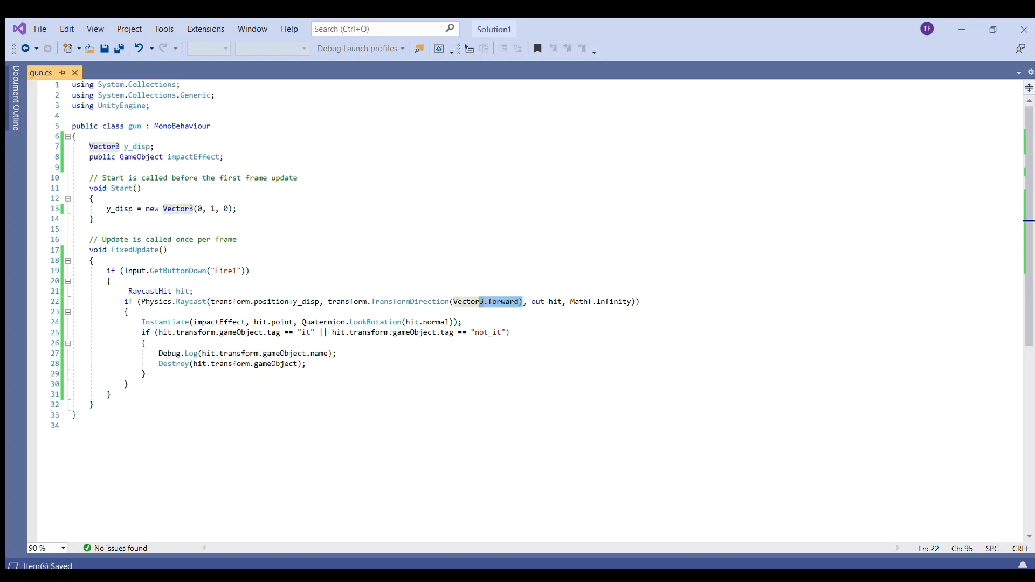
Highlight the "it" tag check and the Destroy call in gun.cs's raycast hit code.
double_click(487, 332)
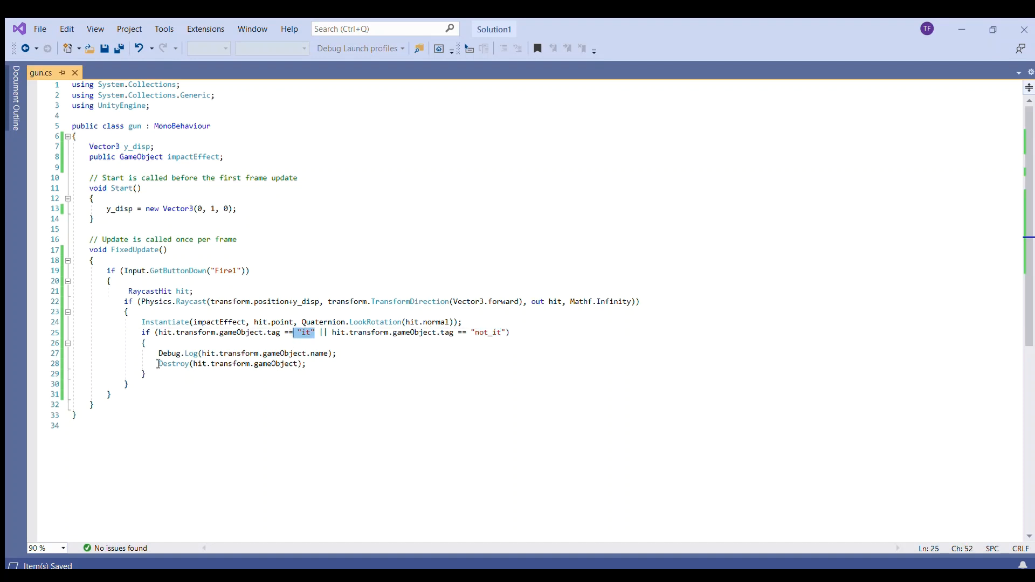
double_click(172, 364)
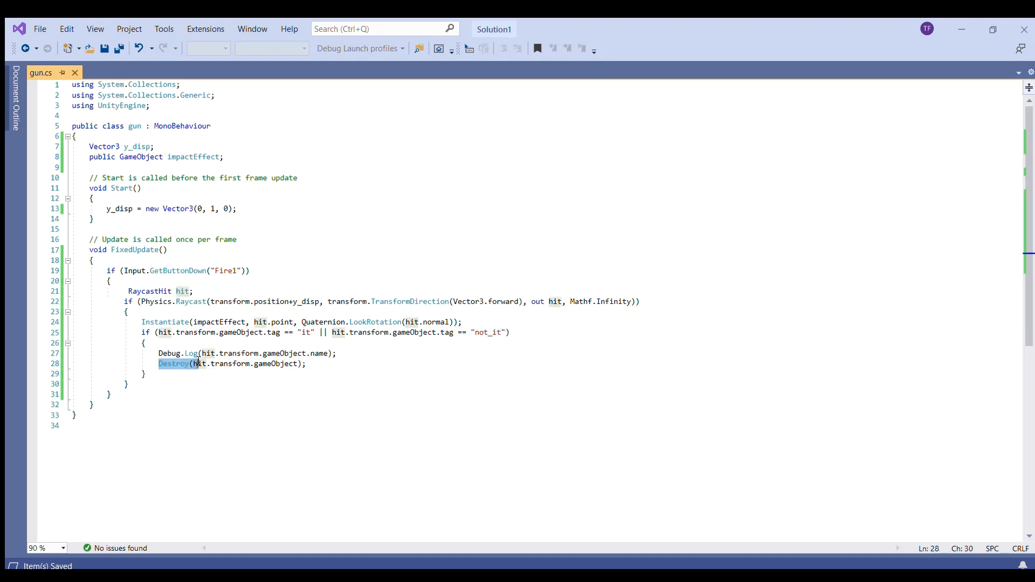